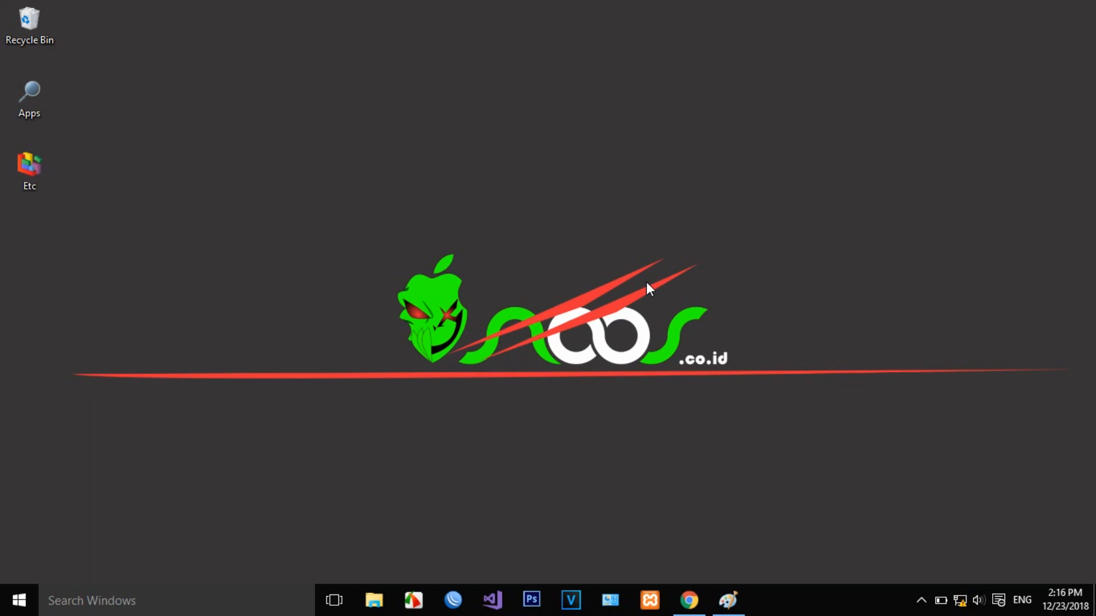
Step: Launch WinBox, refresh Neighbors, and select the RB941-2nD router's MAC address as the target
{"action": "left_click", "coordinate": [453, 600]}
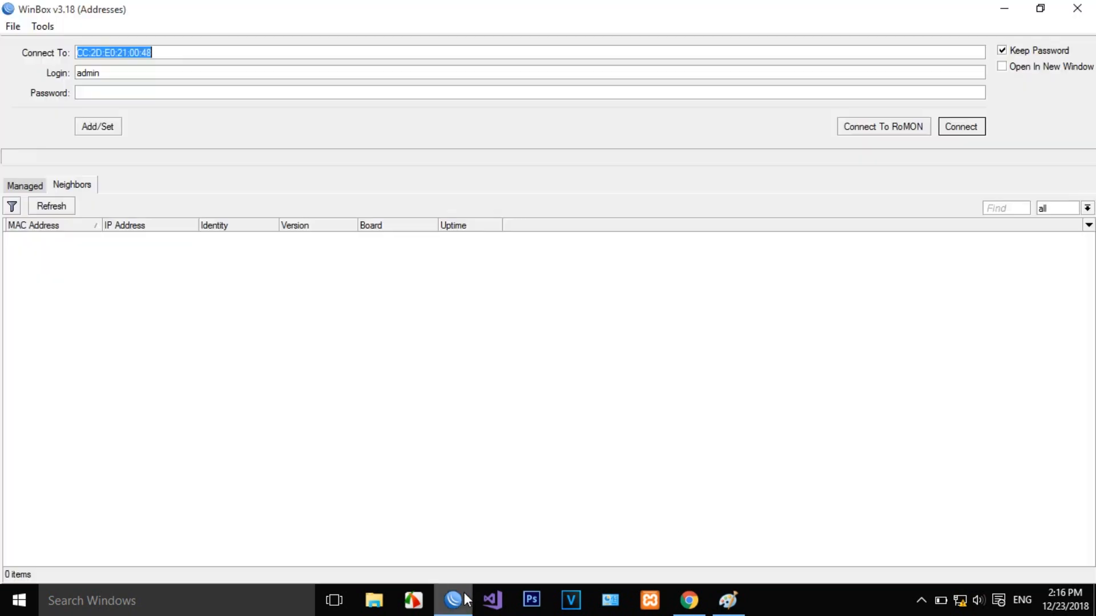
{"action": "left_click", "coordinate": [50, 206]}
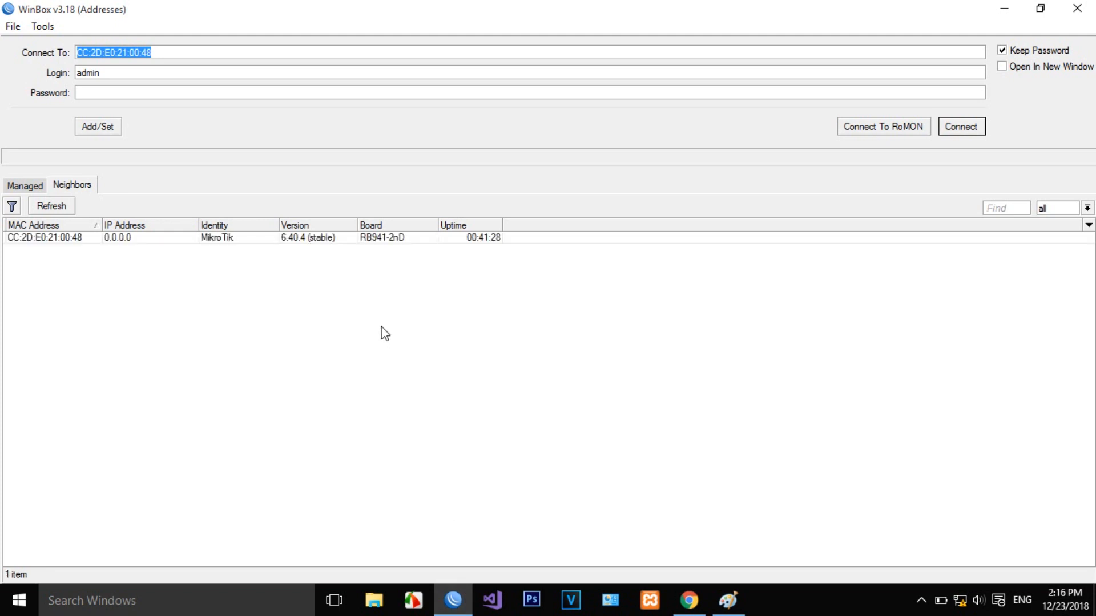
{"action": "left_click", "coordinate": [46, 237]}
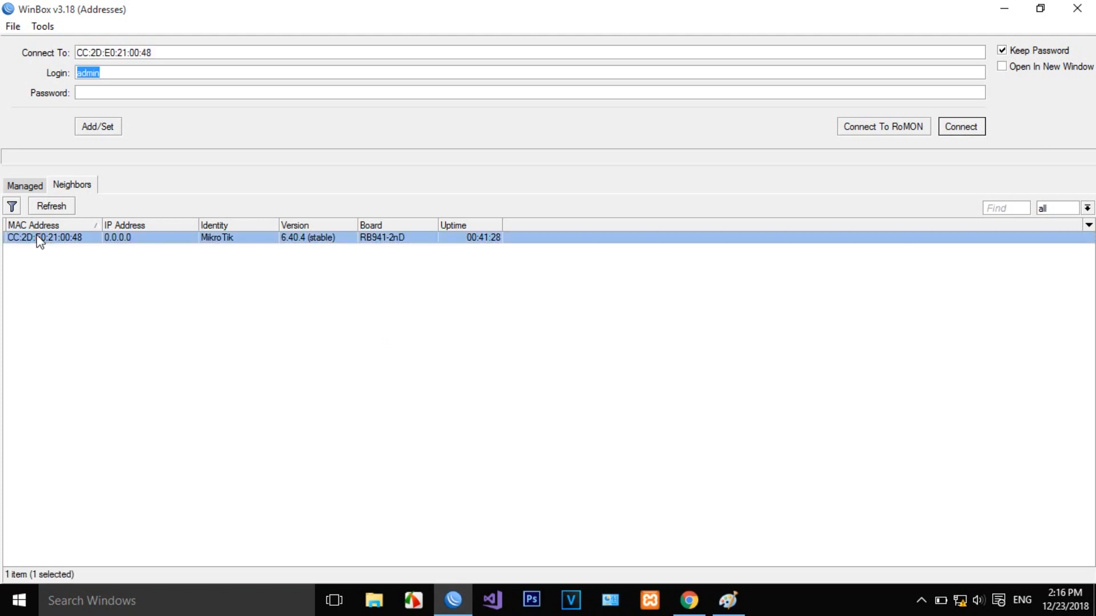
{"action": "mouse_move", "coordinate": [861, 74]}
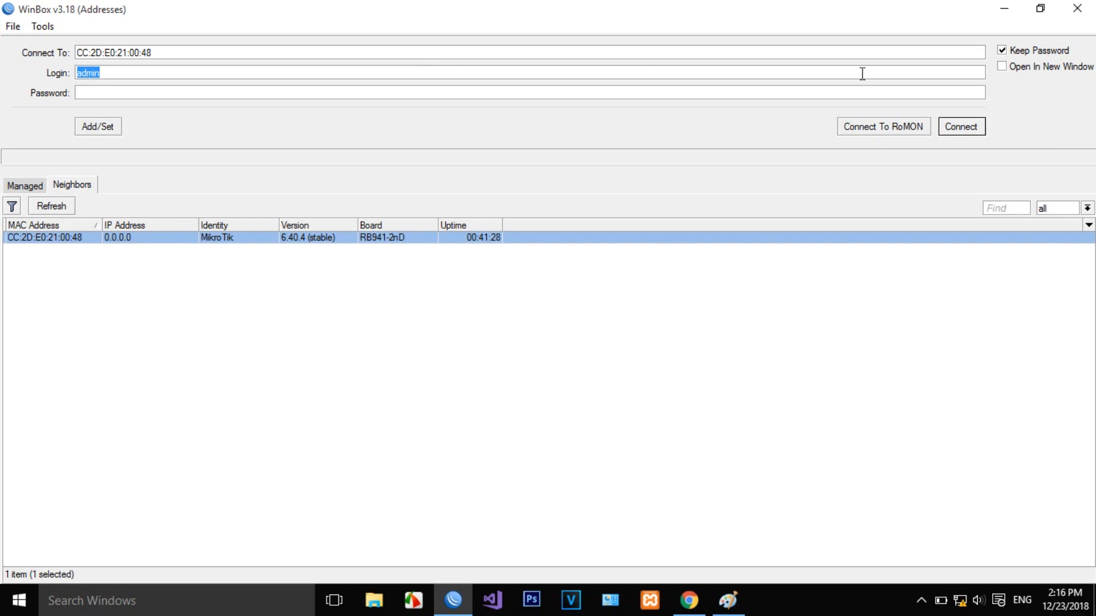
Step: Connect as admin, then rename the admin user to 'sonisitez' under System > Users
{"action": "left_click", "coordinate": [960, 127]}
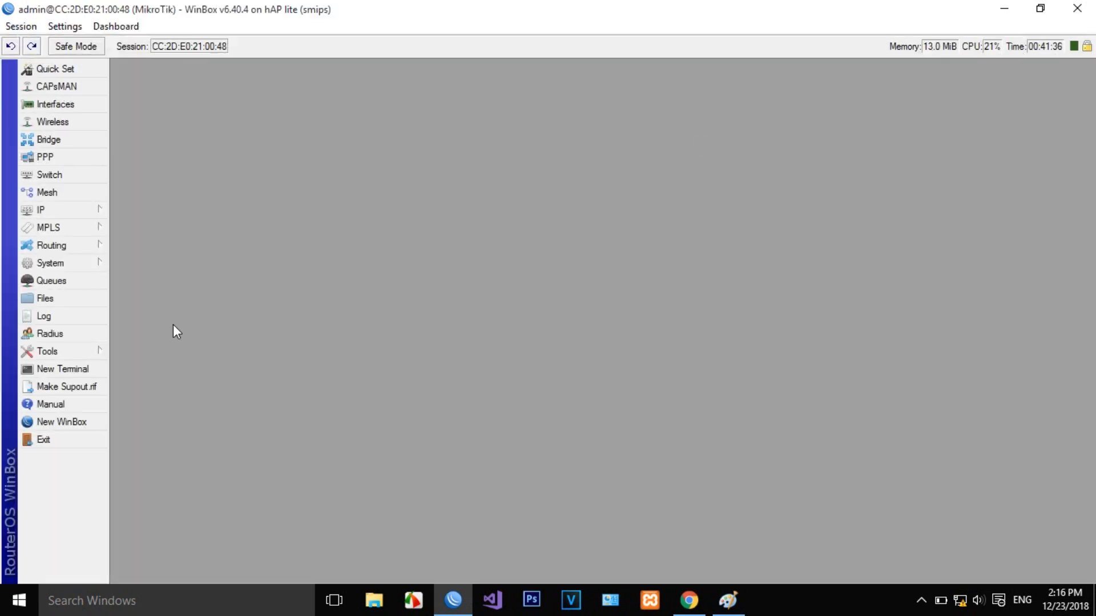
{"action": "left_click", "coordinate": [47, 351]}
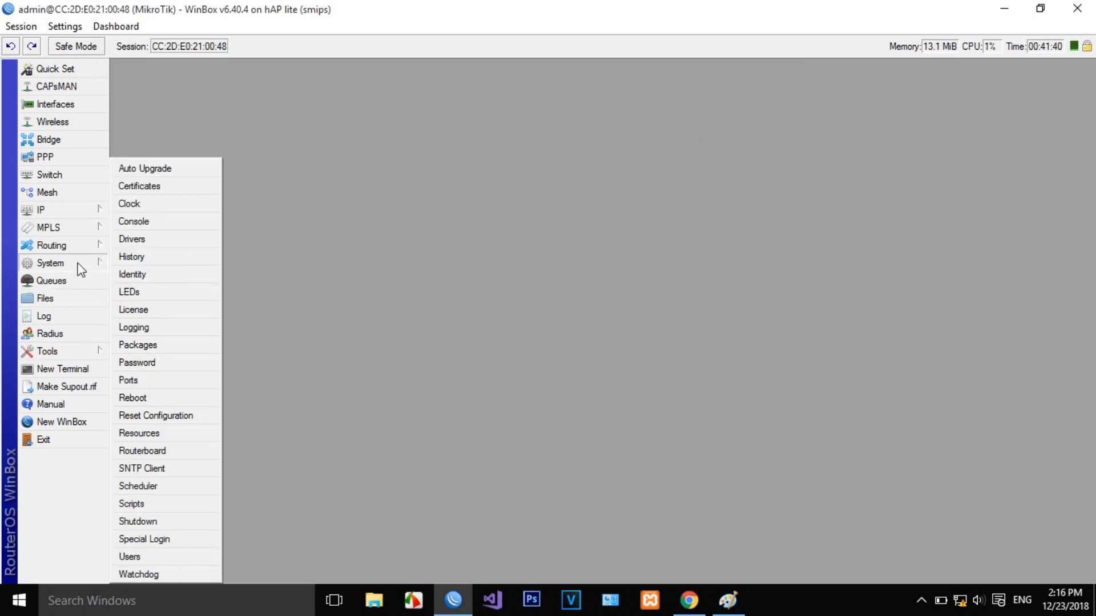
{"action": "mouse_move", "coordinate": [168, 468]}
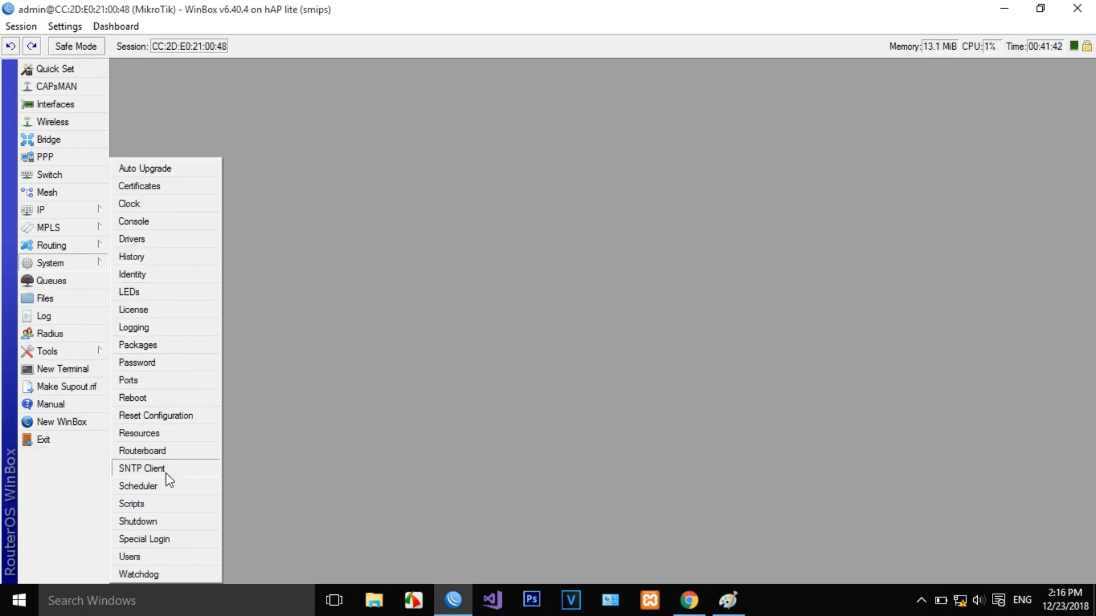
{"action": "left_click", "coordinate": [130, 557]}
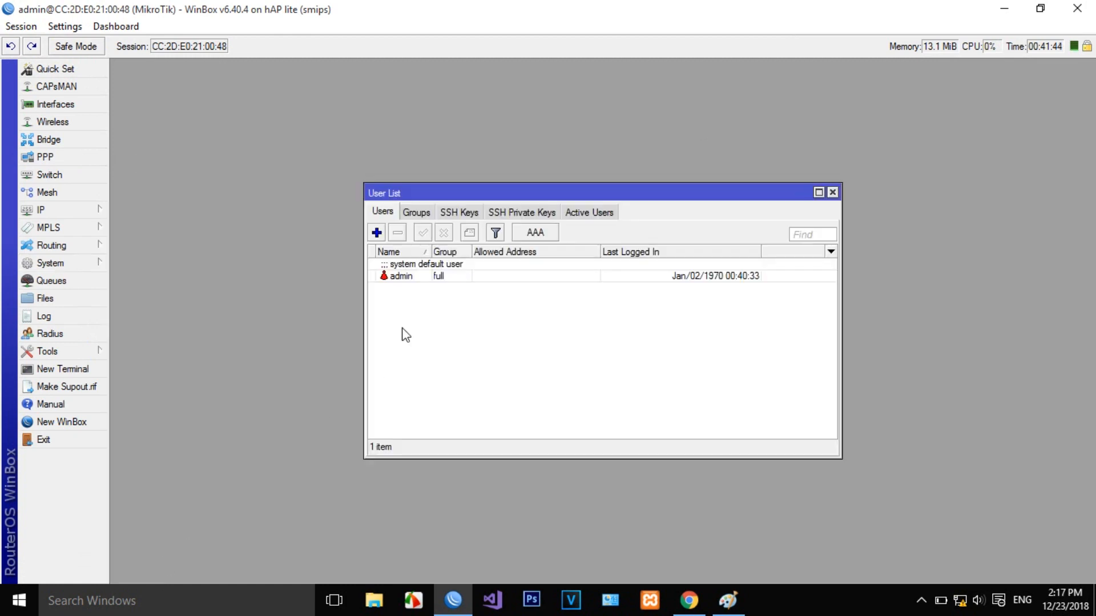
{"action": "double_click", "coordinate": [401, 275]}
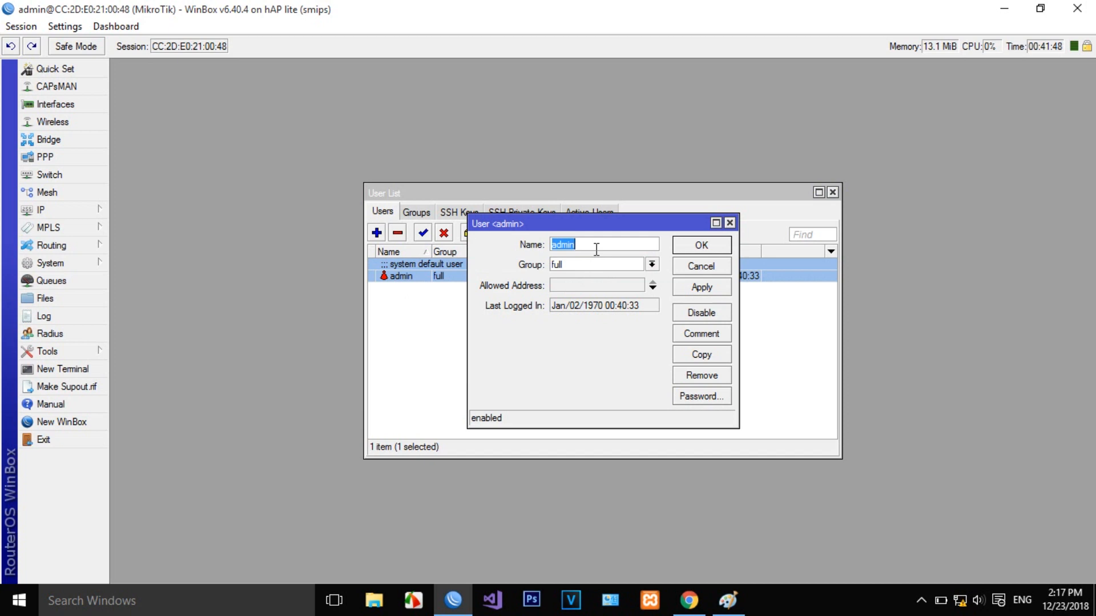
{"action": "type", "text": "sonisi"}
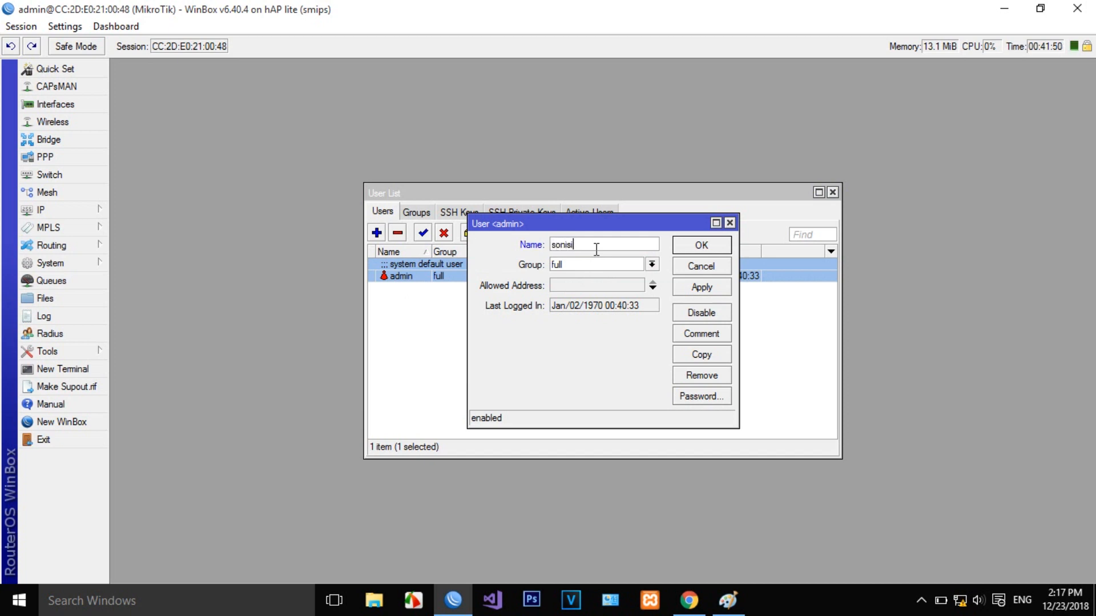
{"action": "type", "text": "tez"}
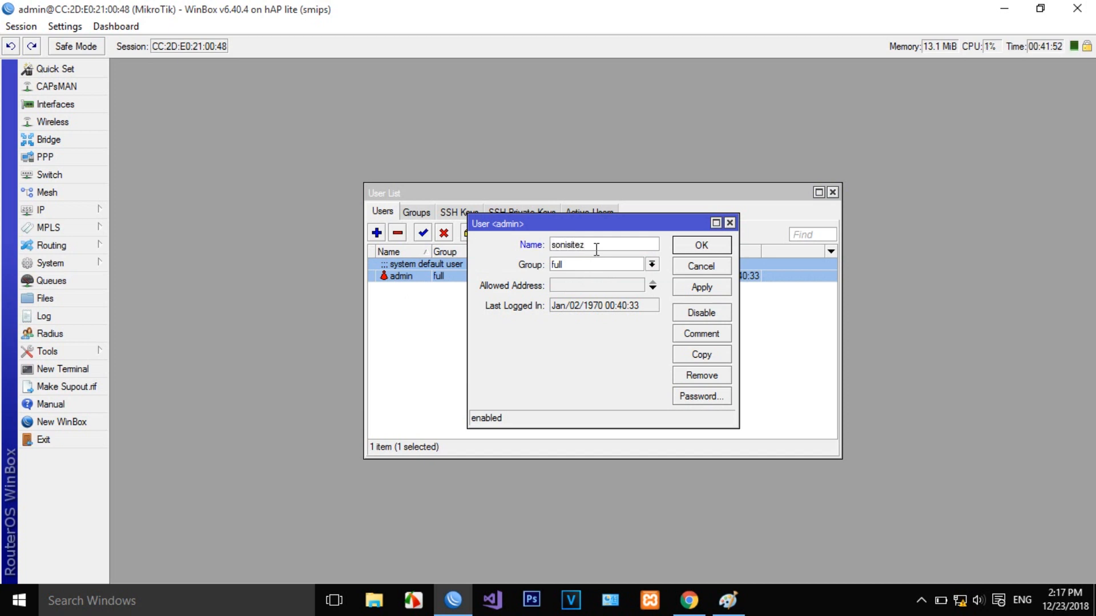
{"action": "left_click", "coordinate": [700, 286]}
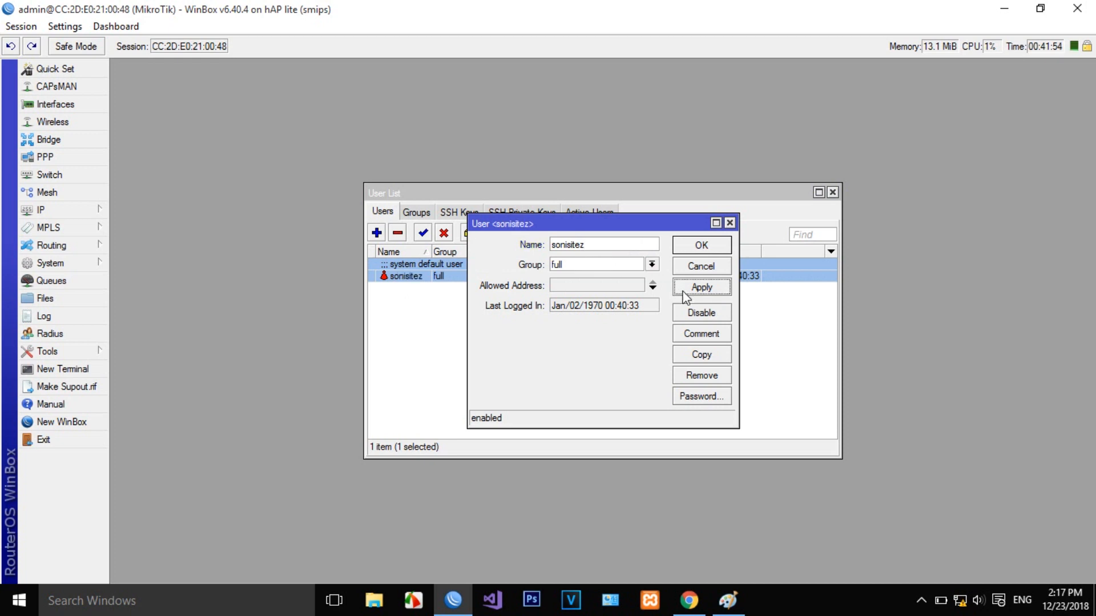
{"action": "mouse_move", "coordinate": [700, 248]}
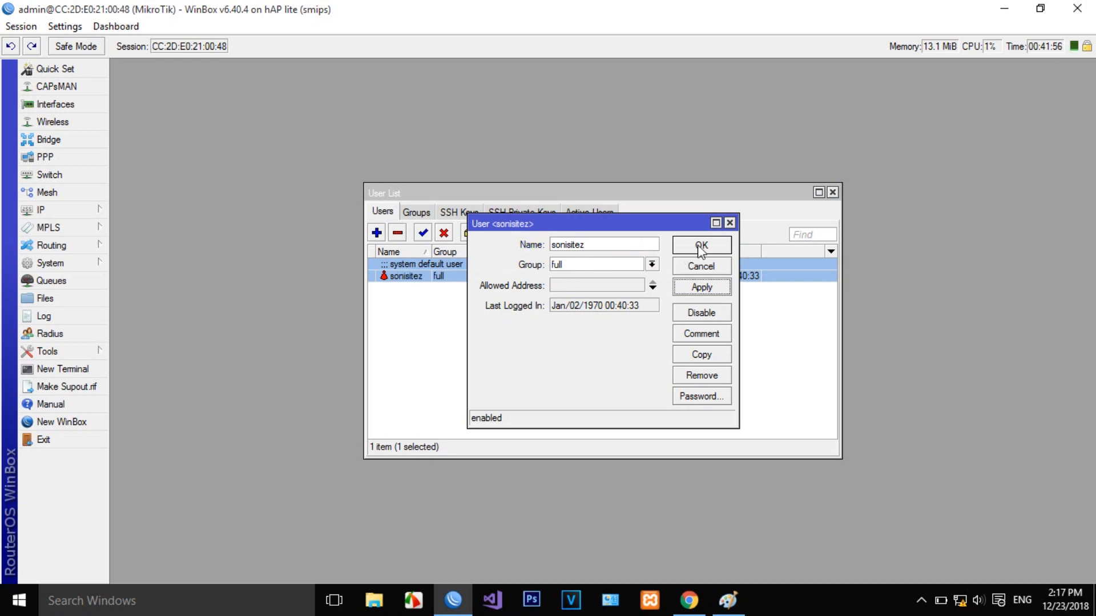
{"action": "left_click", "coordinate": [700, 245]}
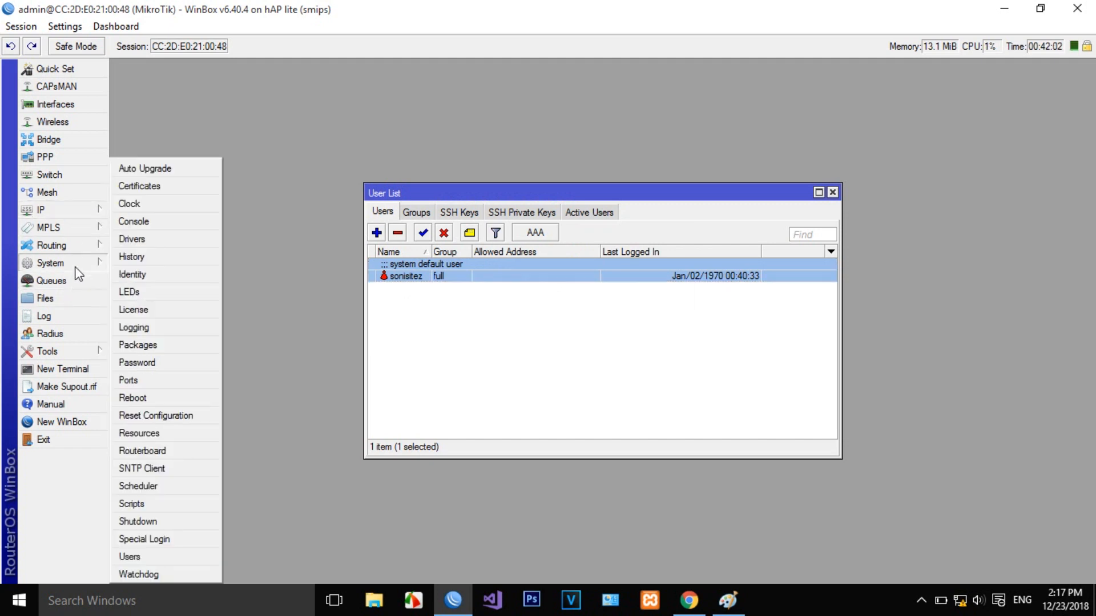
Step: Attempt a new password for sonisitez and dismiss the 'you don't exist' error
{"action": "left_click", "coordinate": [137, 362]}
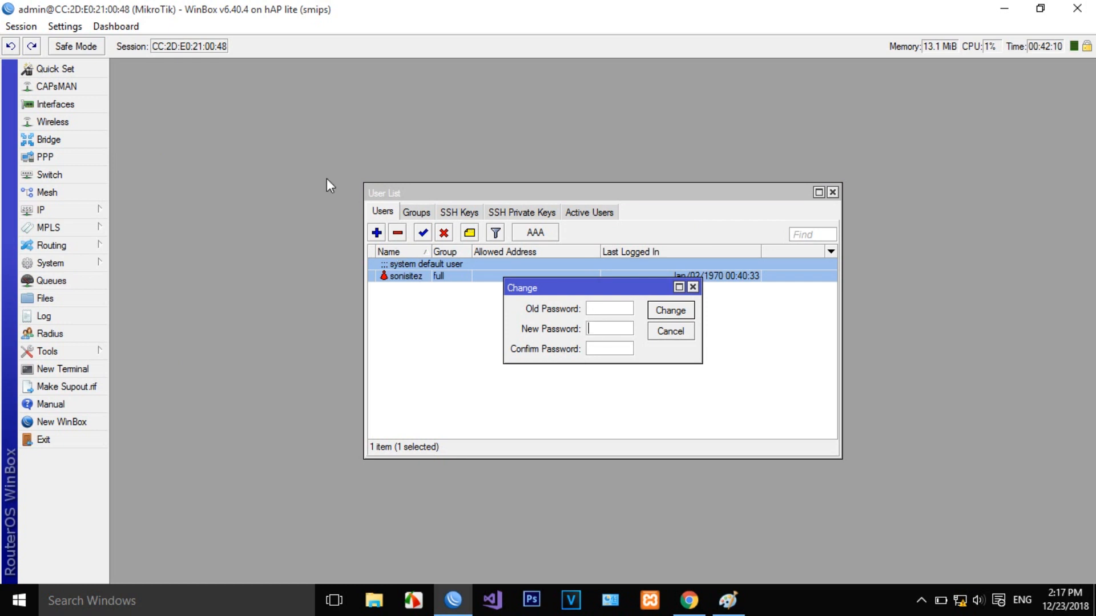
{"action": "mouse_move", "coordinate": [490, 268]}
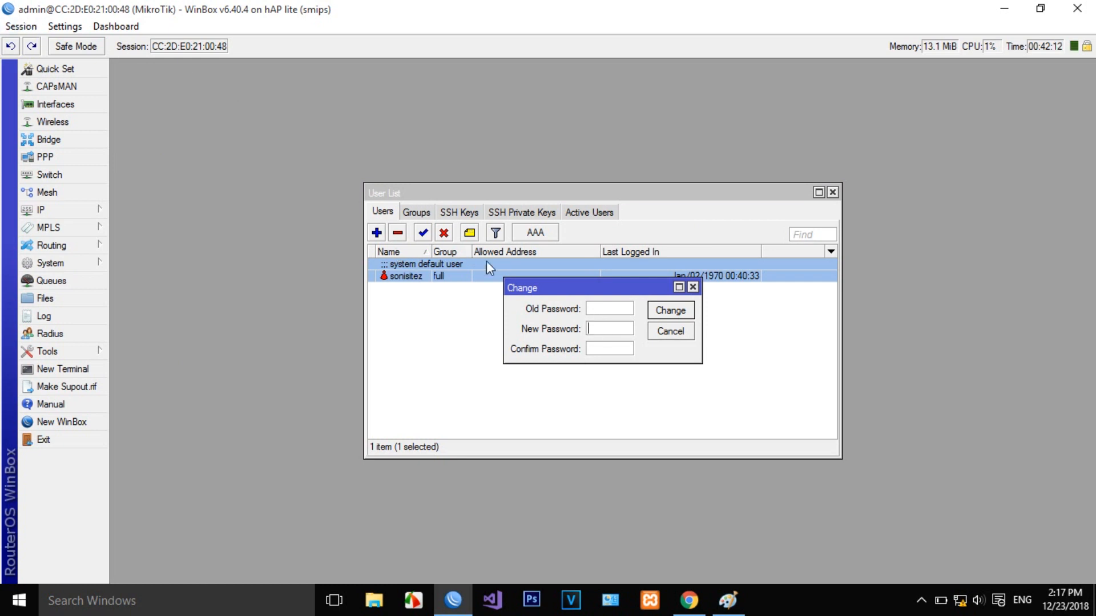
{"action": "type", "text": "*"}
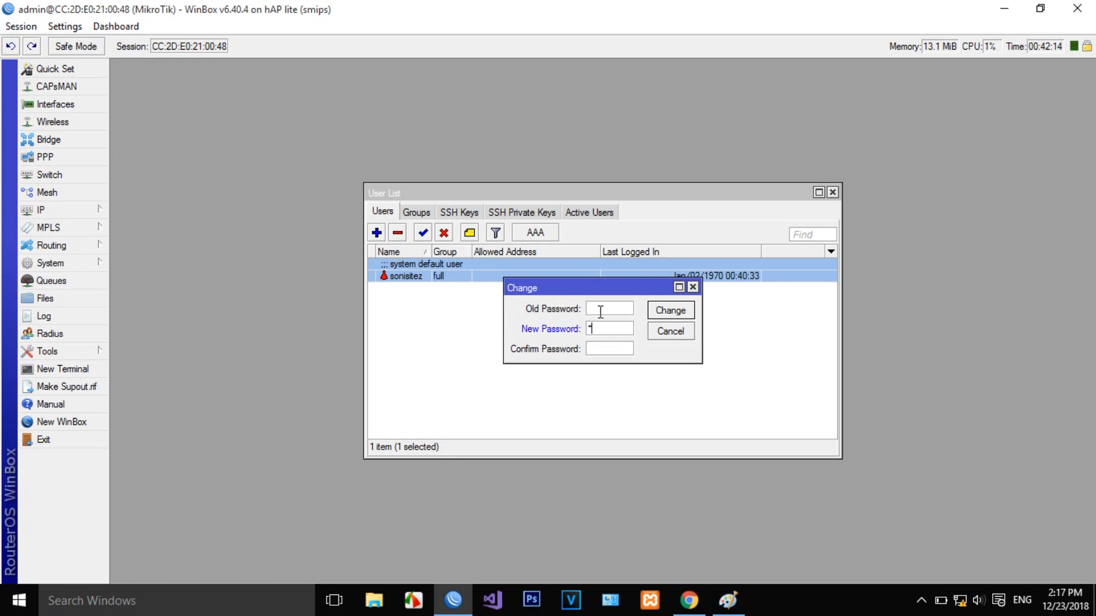
{"action": "type", "text": "****"}
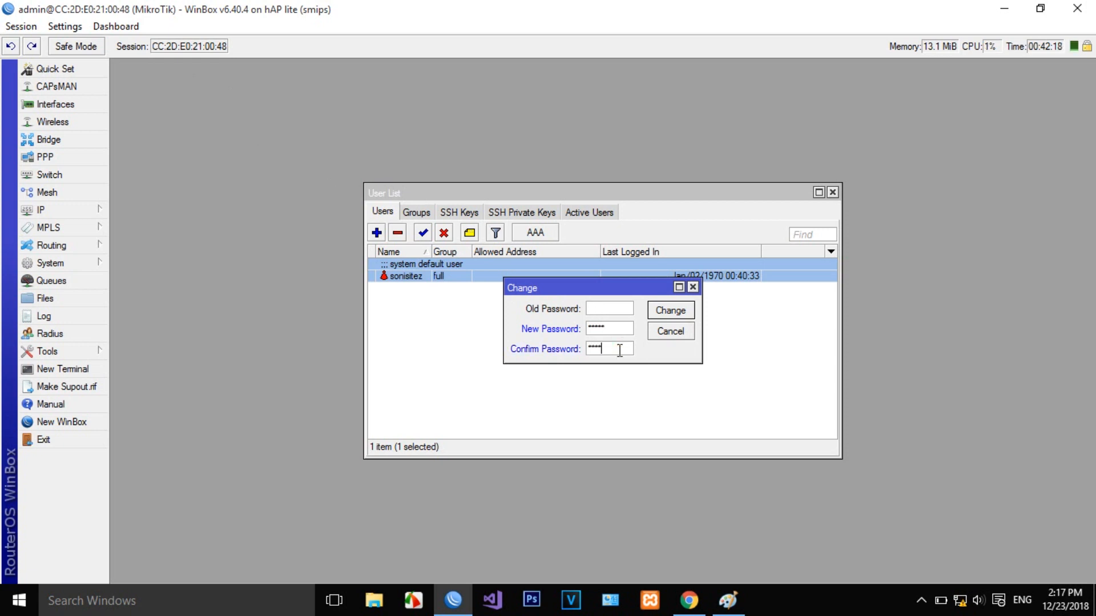
{"action": "left_click", "coordinate": [668, 310]}
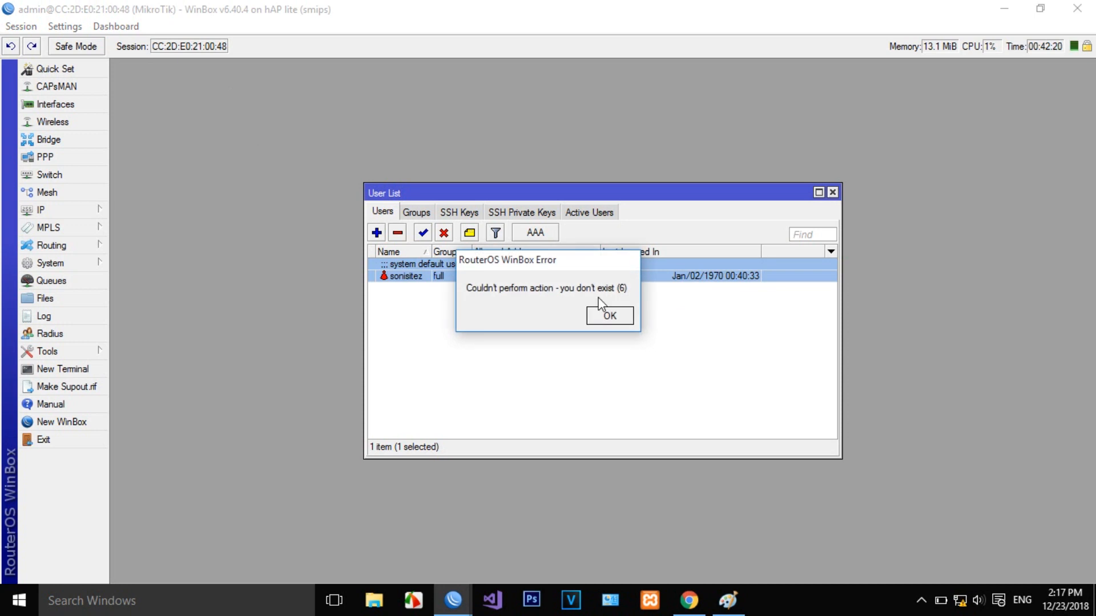
{"action": "mouse_move", "coordinate": [517, 309]}
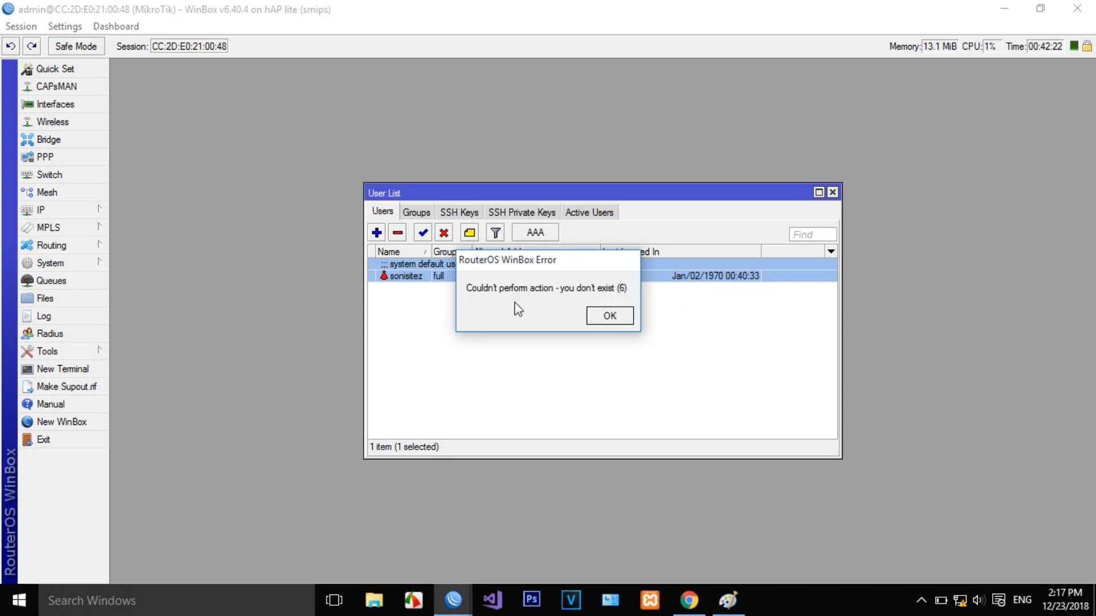
{"action": "left_click", "coordinate": [607, 315]}
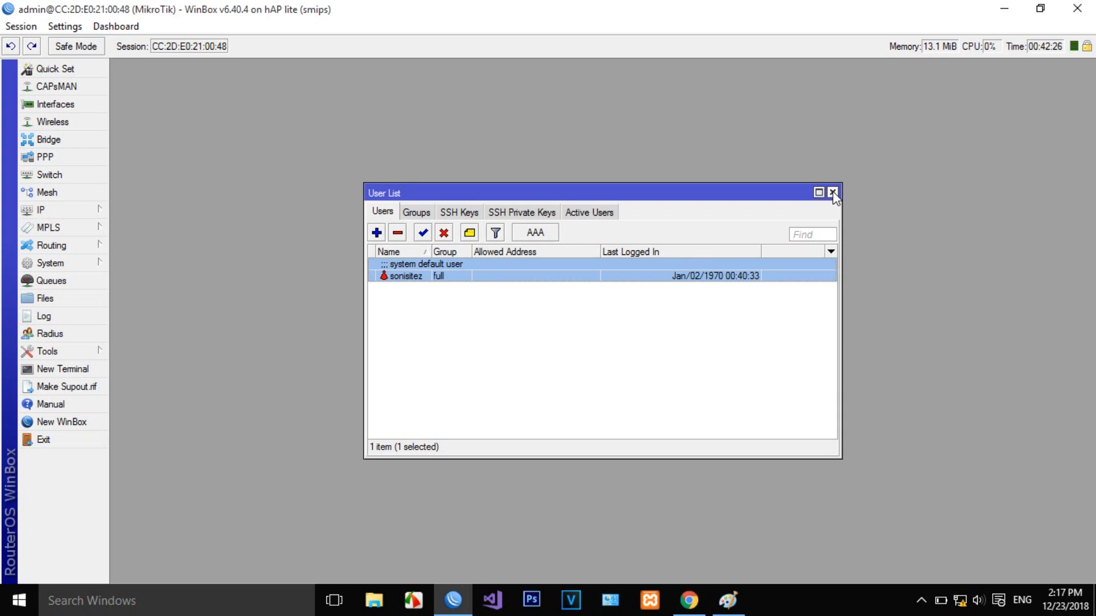
{"action": "mouse_move", "coordinate": [378, 278]}
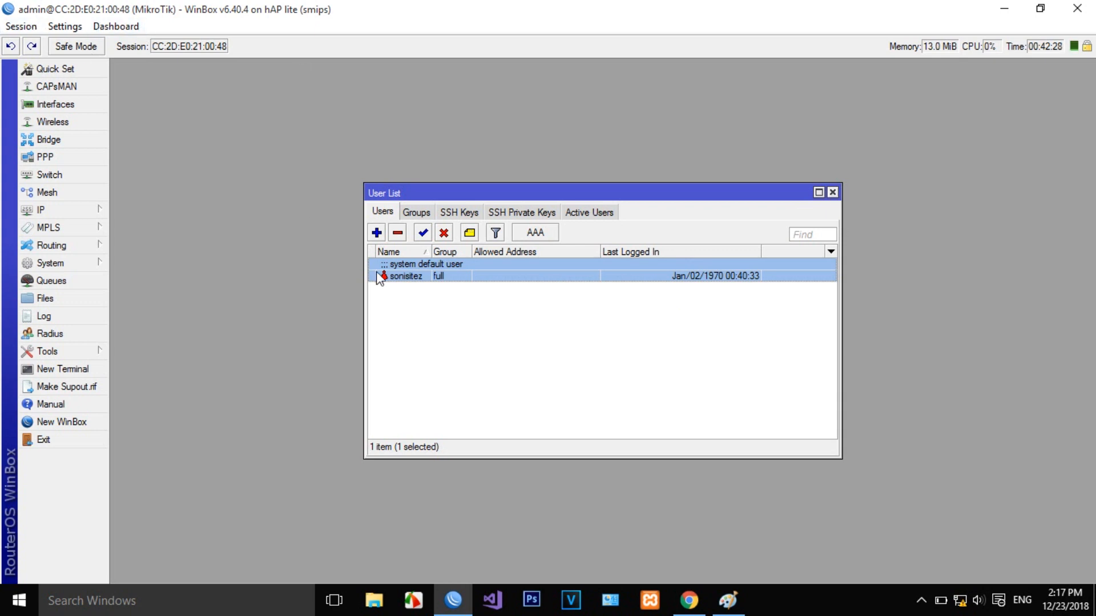
{"action": "mouse_move", "coordinate": [422, 284]}
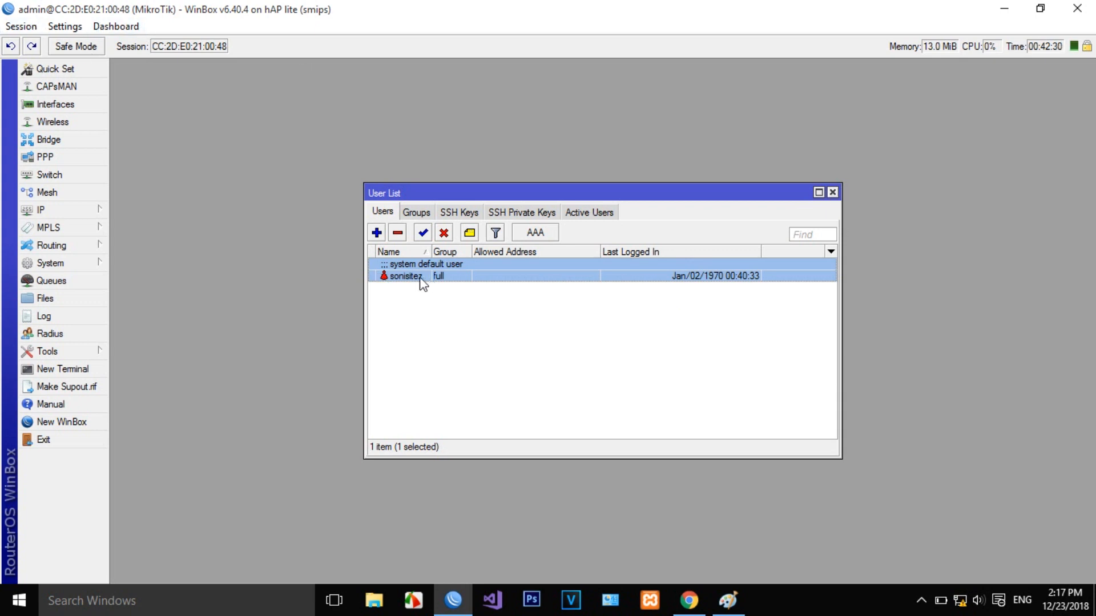
{"action": "mouse_move", "coordinate": [232, 335]}
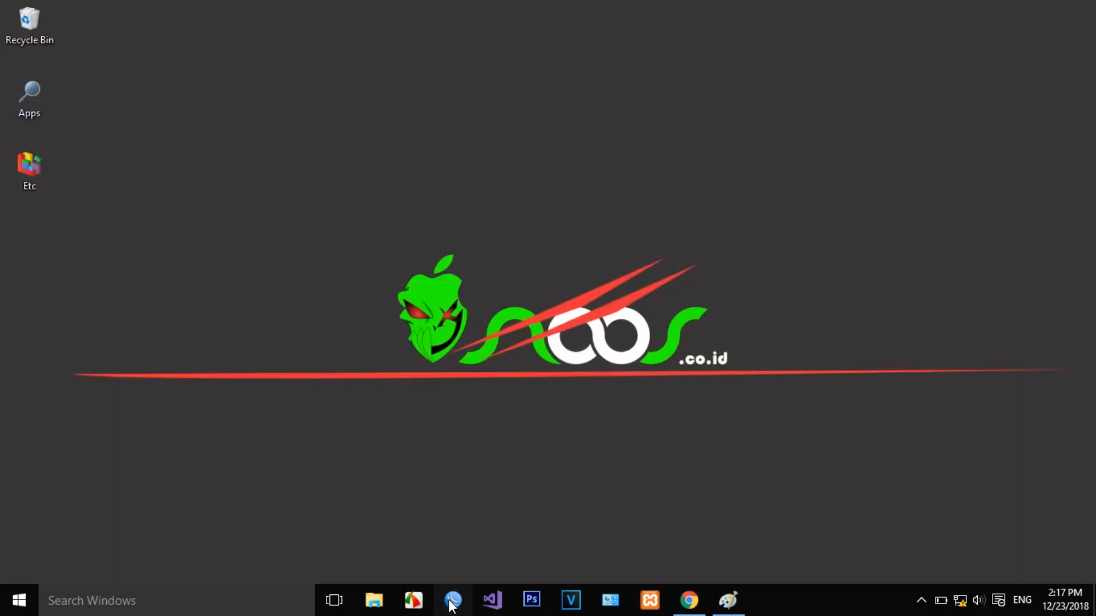
Step: Relaunch WinBox and connect with login 'sonisitez' and an empty password
{"action": "left_click", "coordinate": [452, 600]}
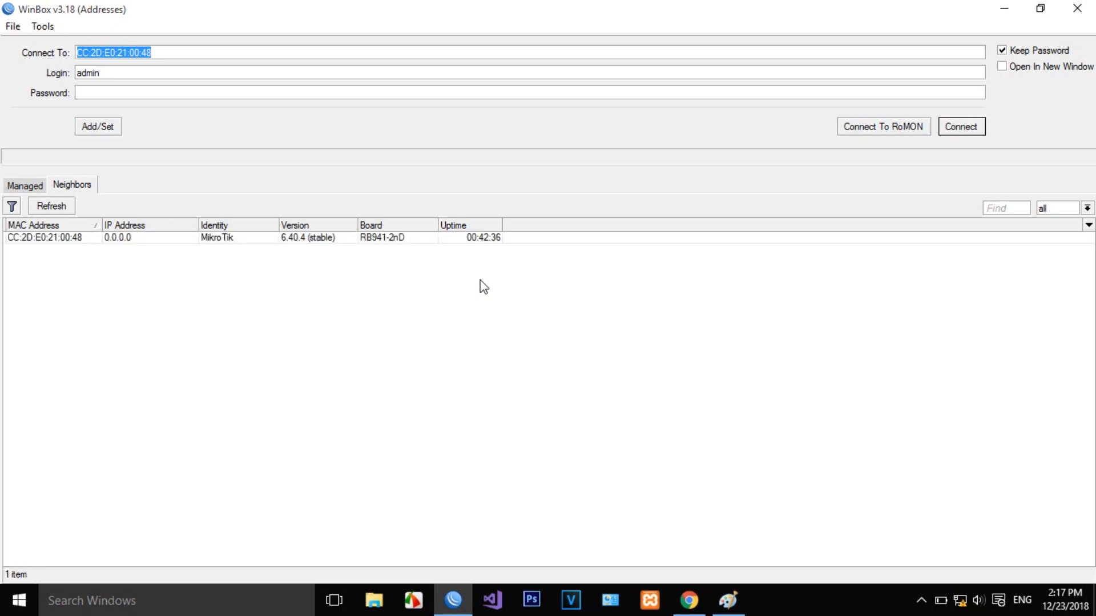
{"action": "mouse_move", "coordinate": [89, 246]}
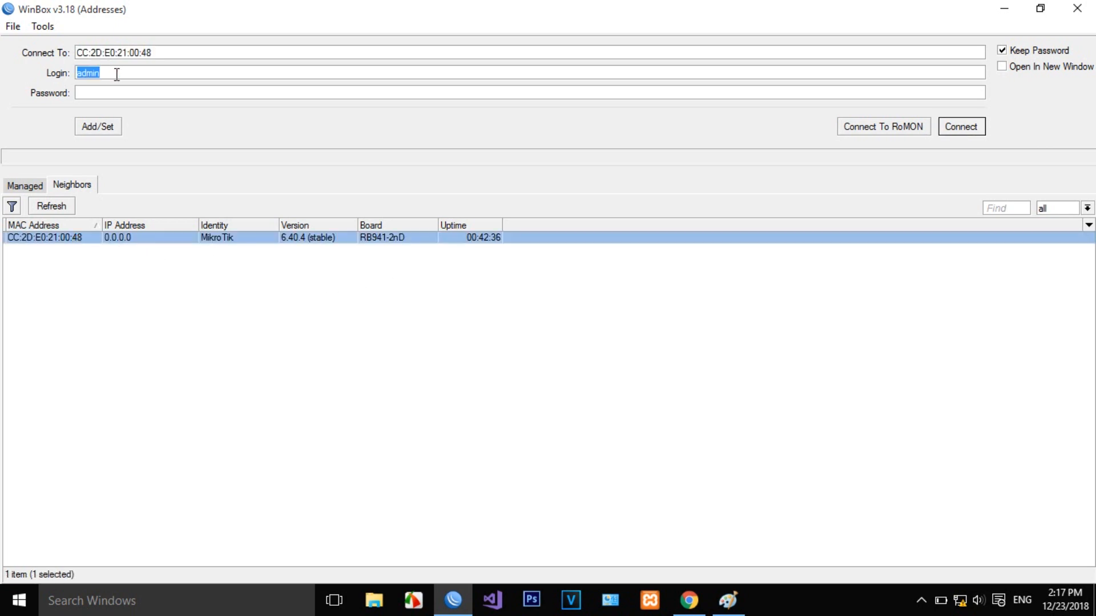
{"action": "type", "text": "sonis"}
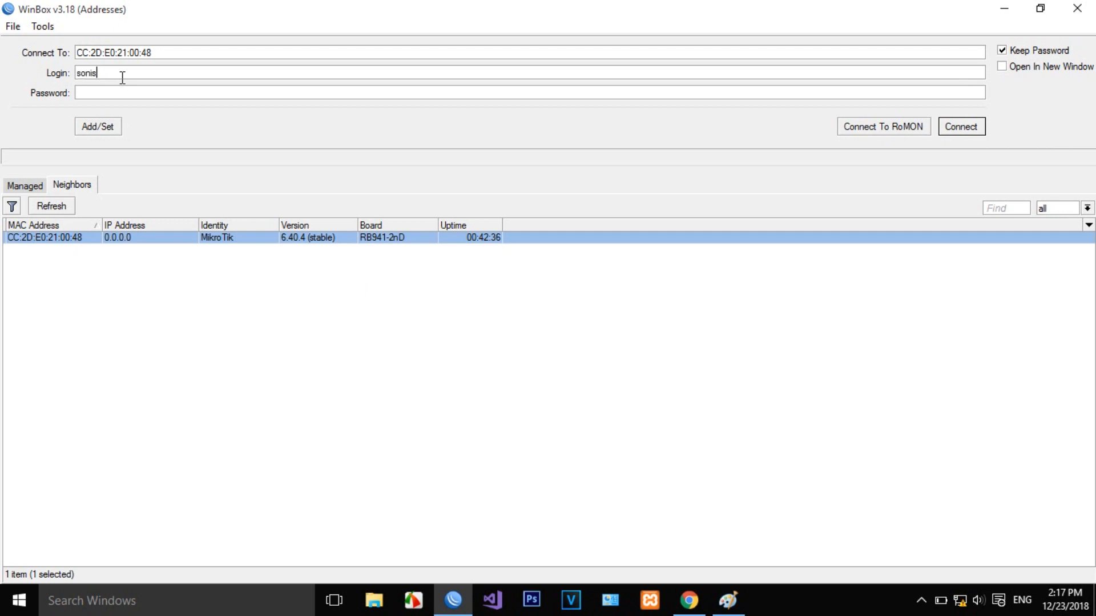
{"action": "type", "text": "itez"}
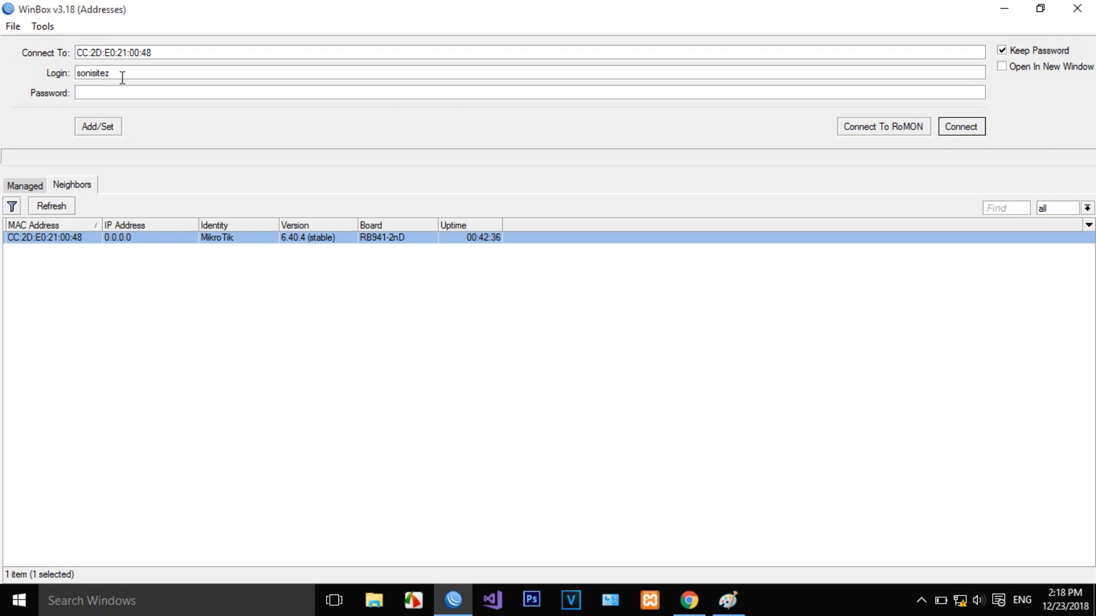
{"action": "left_click", "coordinate": [961, 126]}
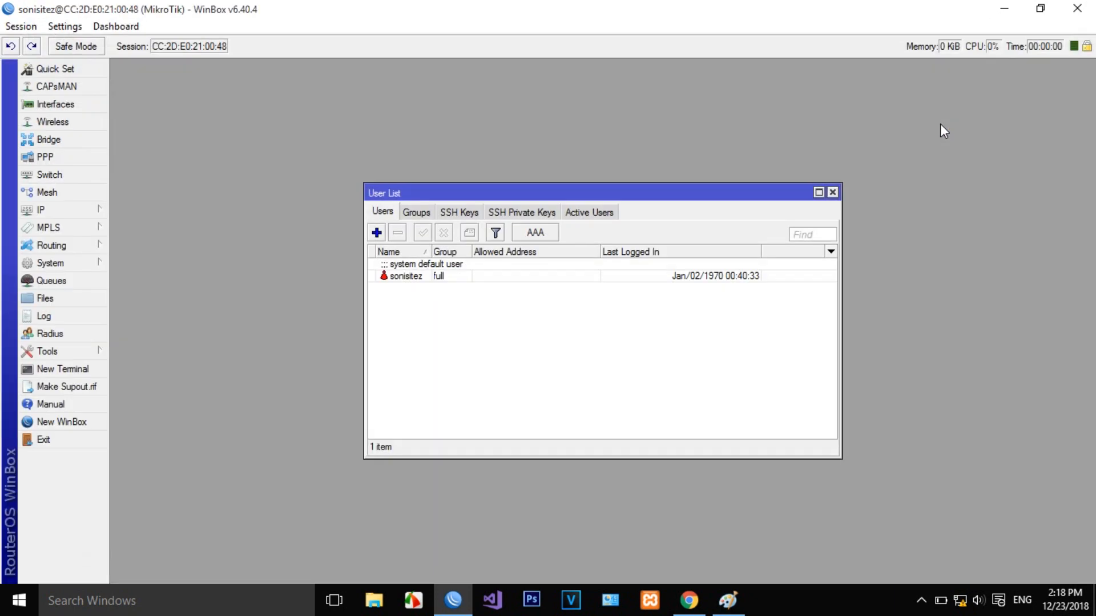
Step: Change the sonisitez account password via System > Password
{"action": "left_click", "coordinate": [831, 192]}
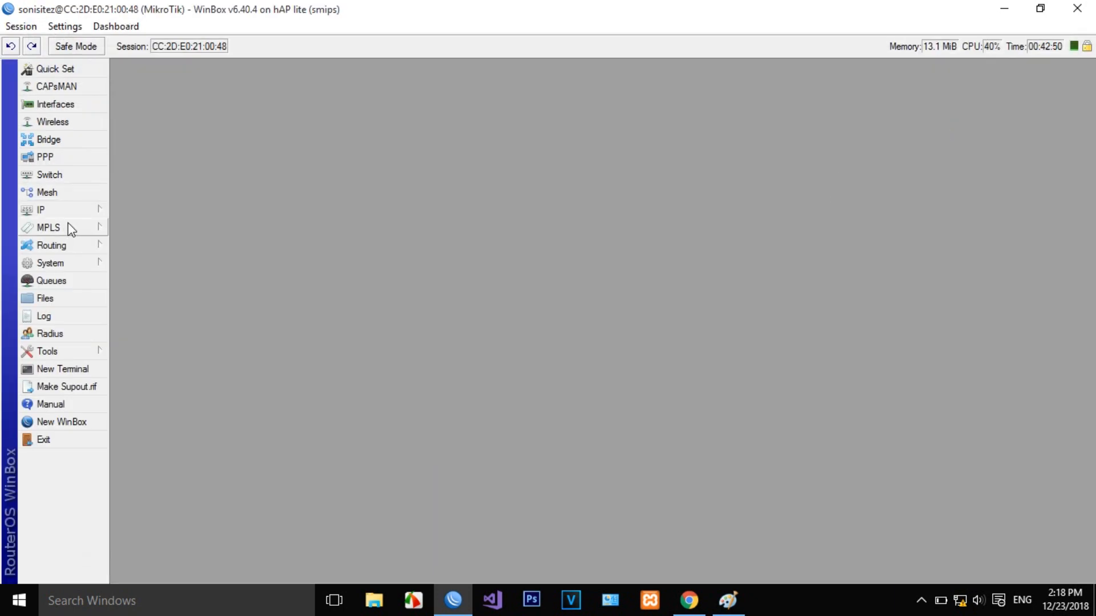
{"action": "left_click", "coordinate": [50, 263]}
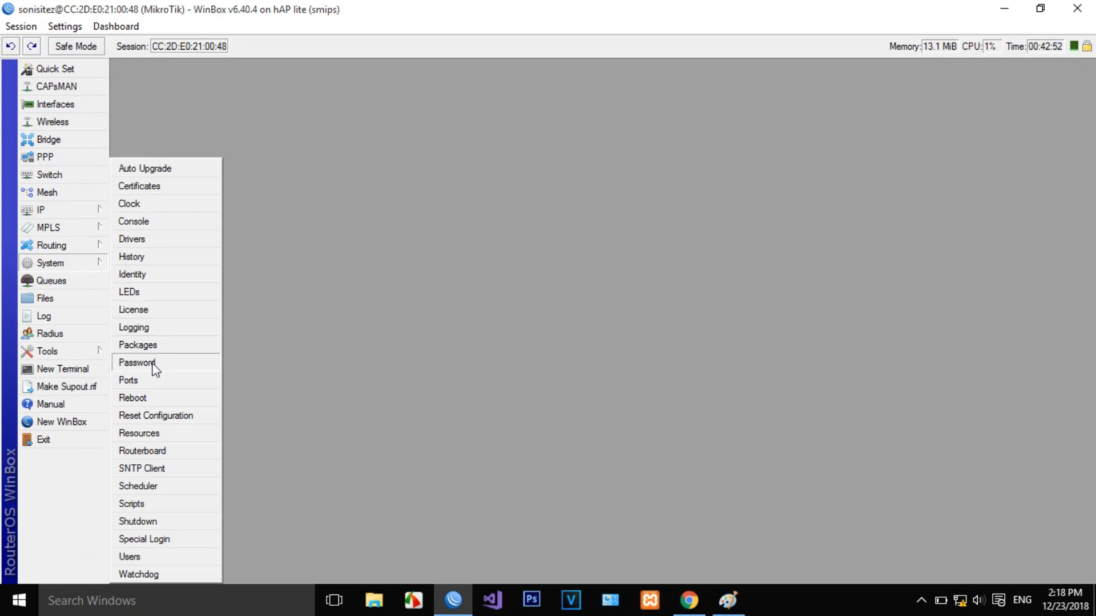
{"action": "left_click", "coordinate": [137, 361]}
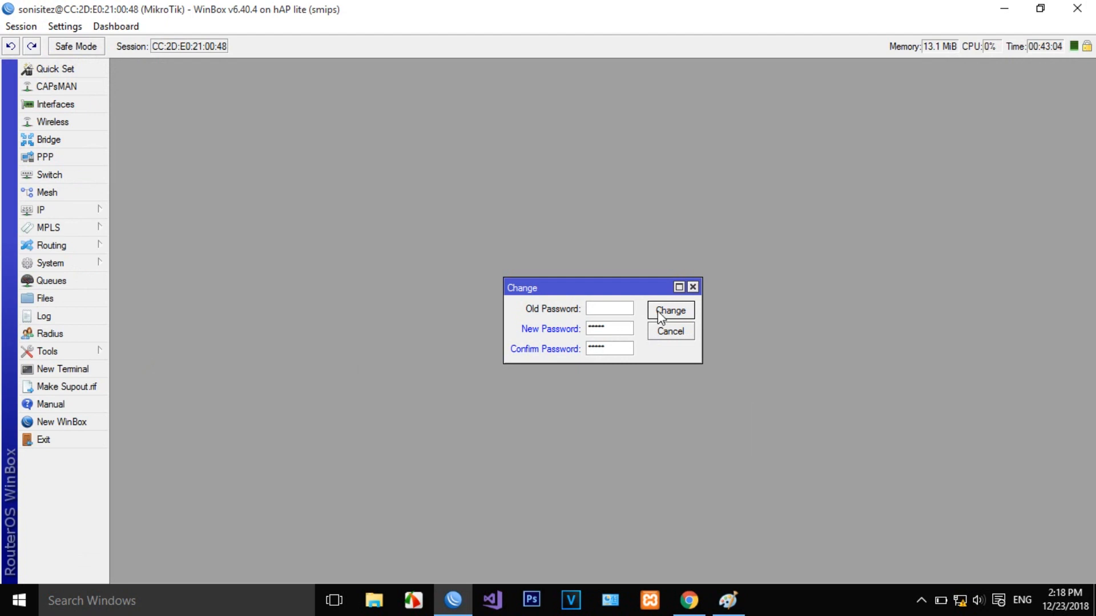
{"action": "left_click", "coordinate": [669, 311]}
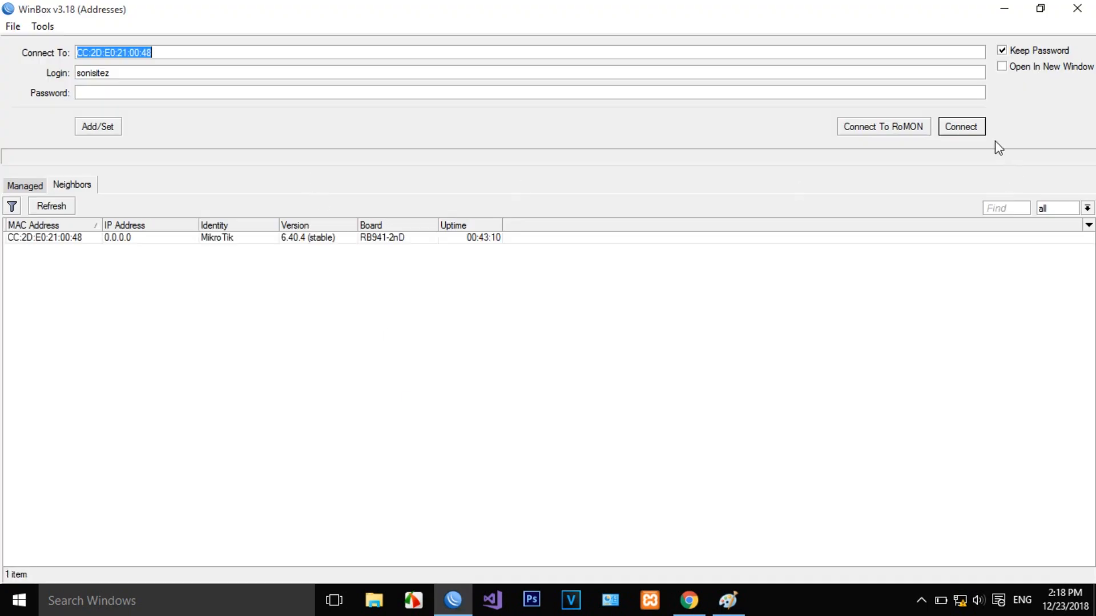
Step: Connect as sonisitez, fail with a blank password, then succeed with the new password
{"action": "left_click", "coordinate": [960, 126]}
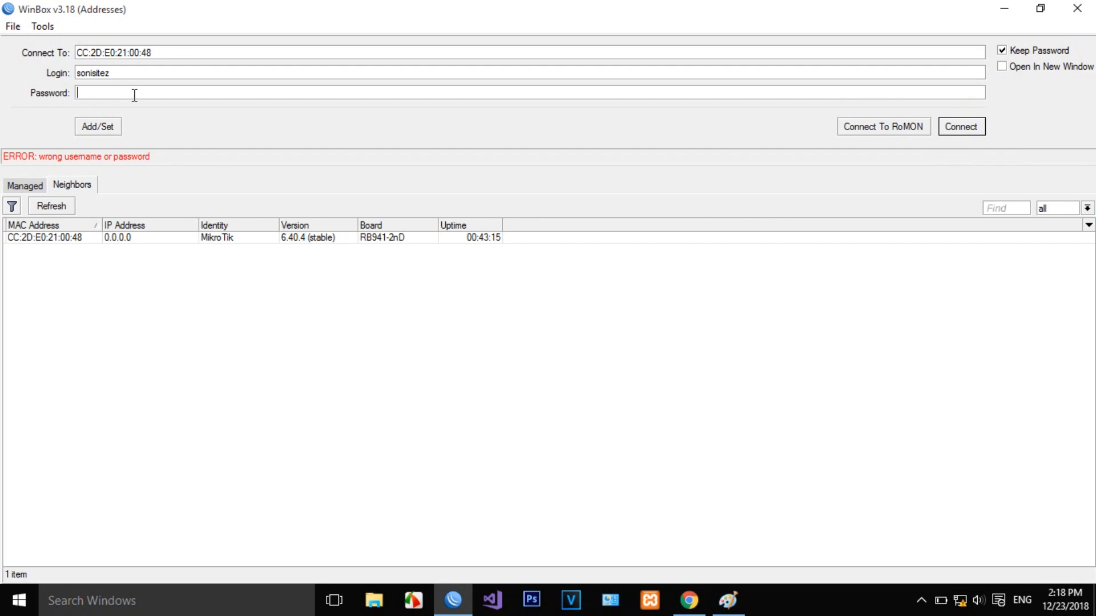
{"action": "type", "text": "*"}
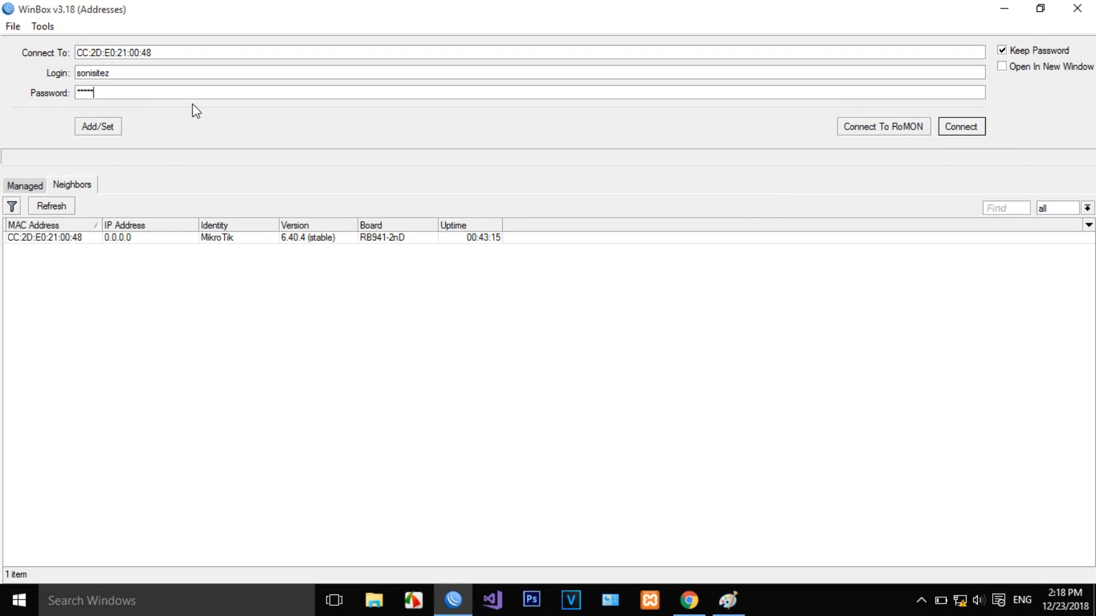
{"action": "left_click", "coordinate": [962, 127]}
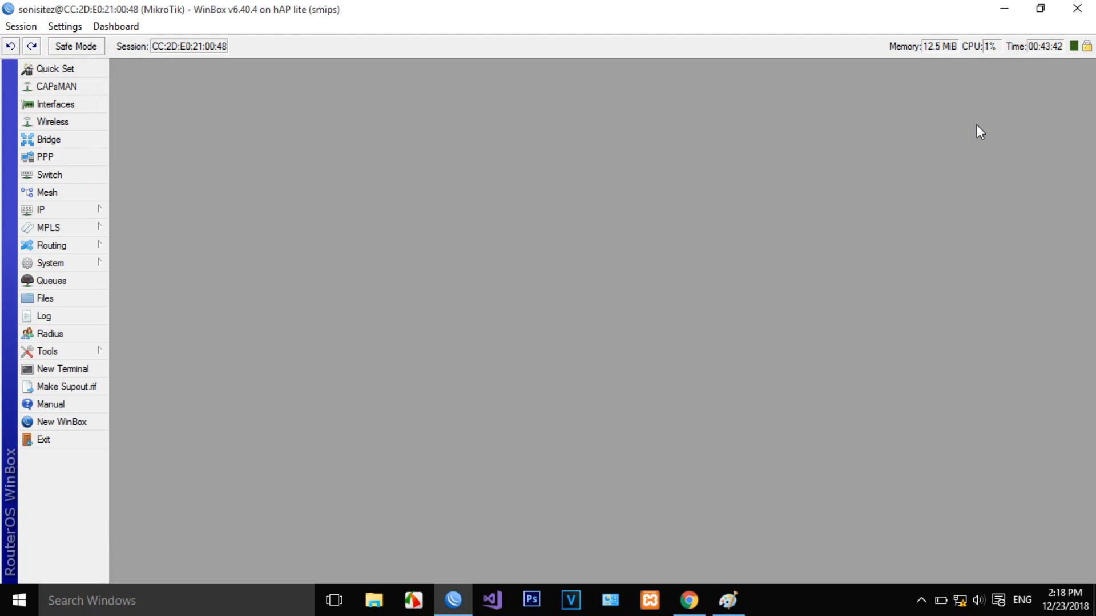
{"action": "mouse_move", "coordinate": [262, 208]}
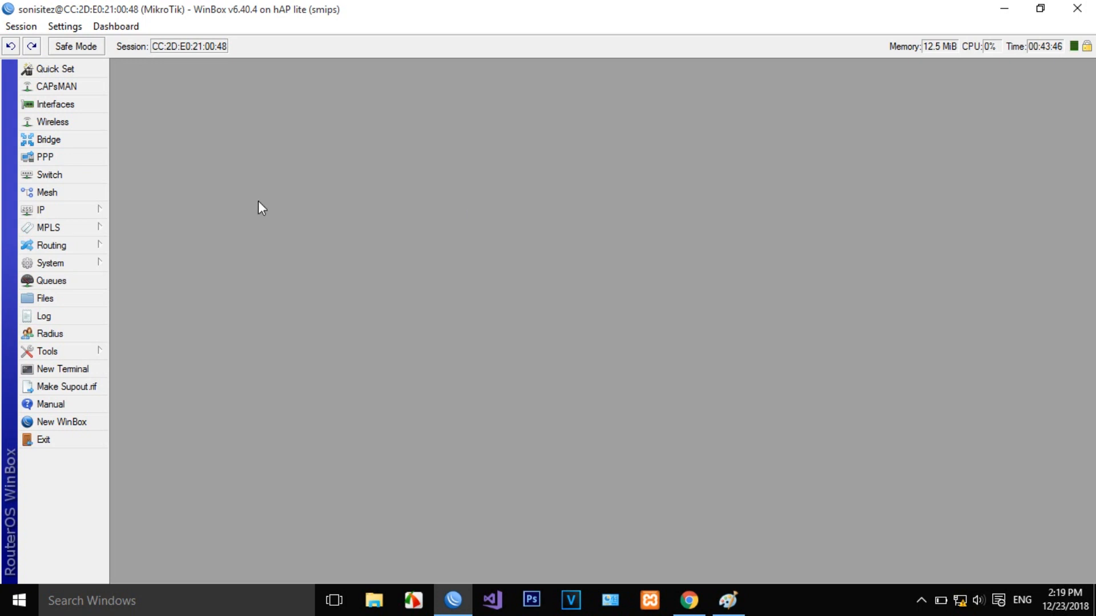
Step: Open the IP > Addresses list, which shows no addresses
{"action": "left_click", "coordinate": [41, 210]}
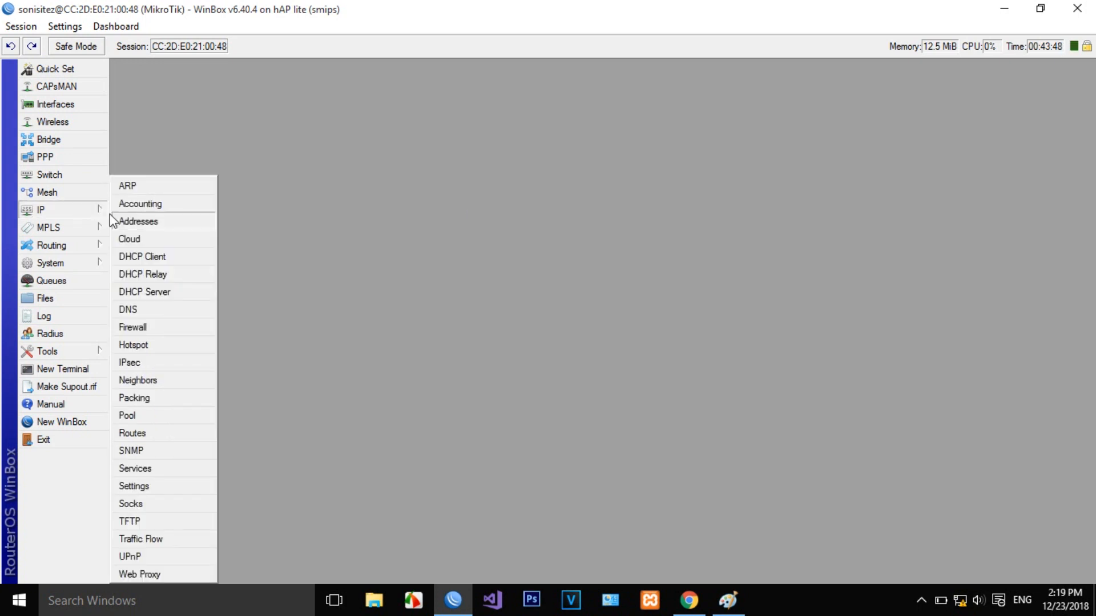
{"action": "left_click", "coordinate": [138, 220]}
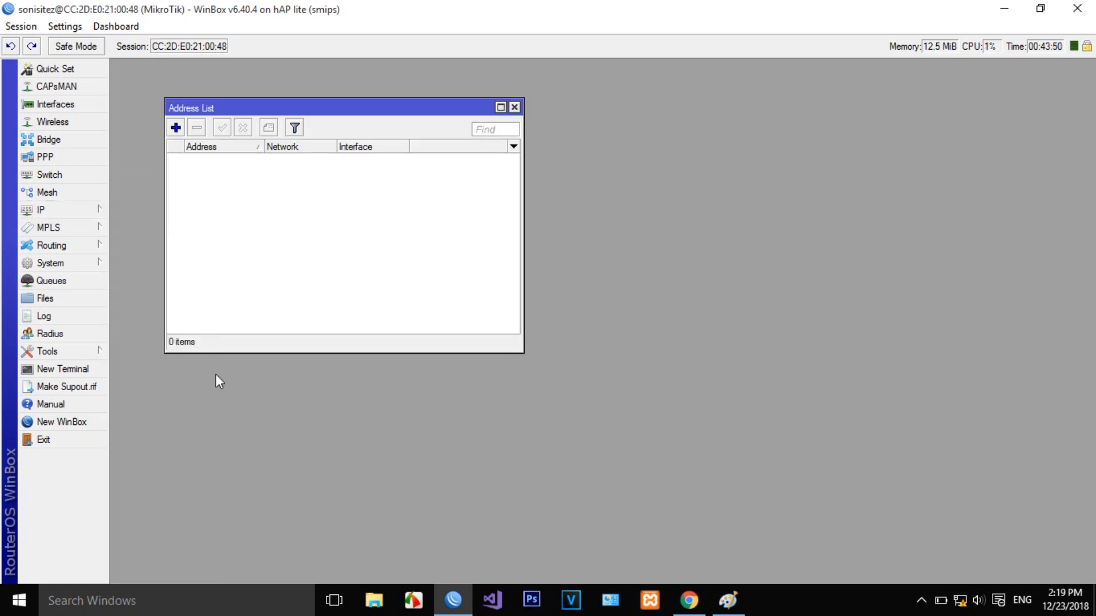
{"action": "mouse_move", "coordinate": [202, 459]}
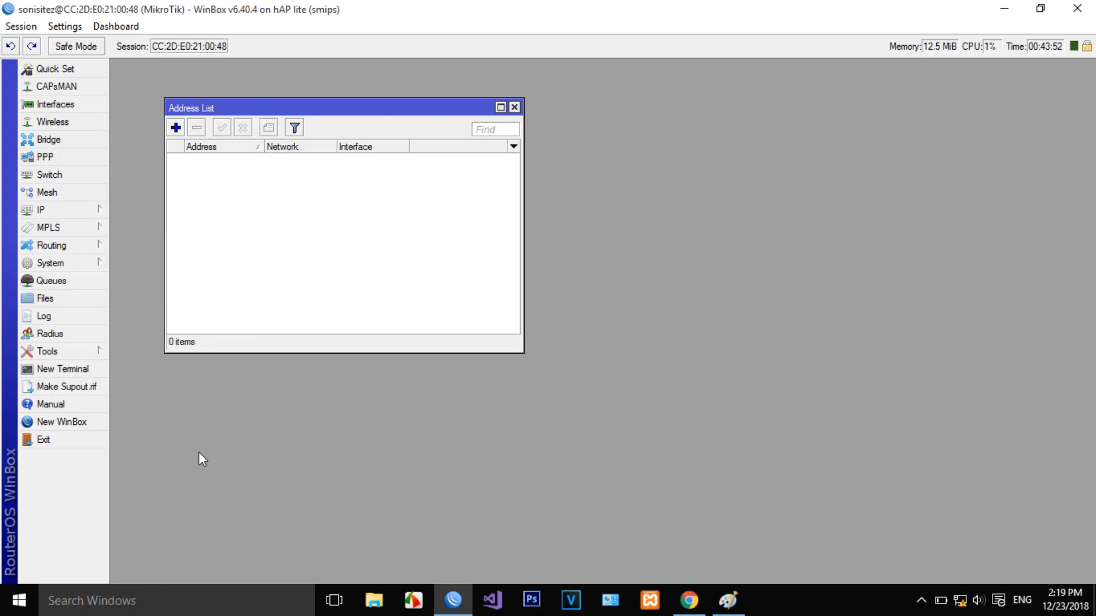